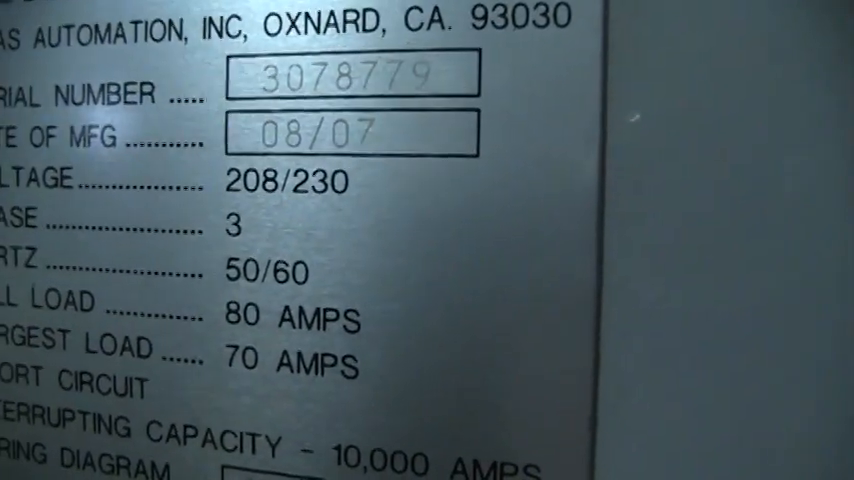
pyautogui.scroll(-3)
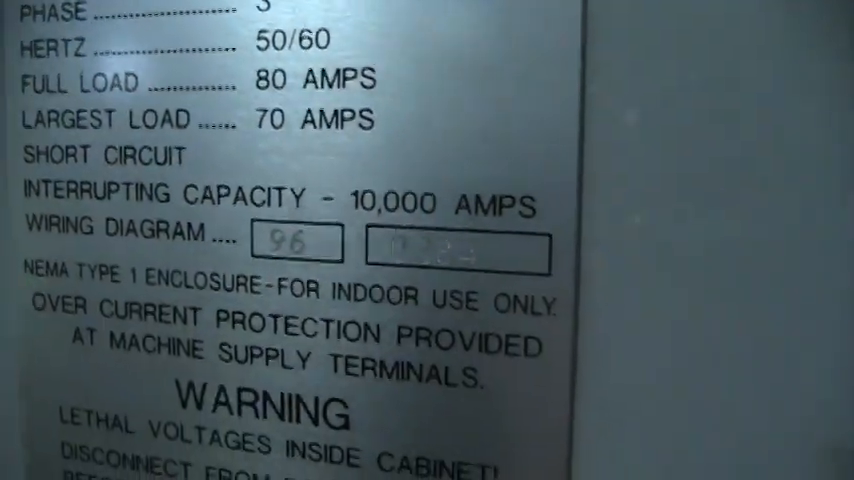